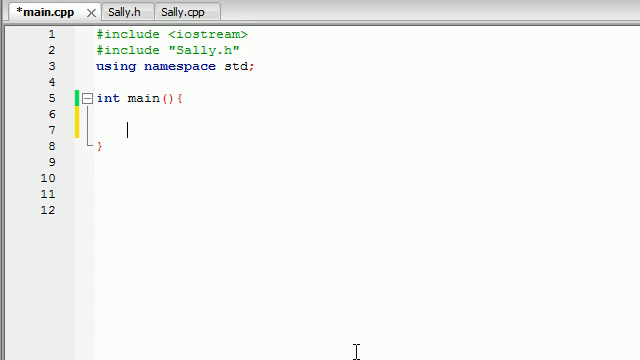
Write int x = 3; x=5; cout << x << endl; inside main.
type("int x")
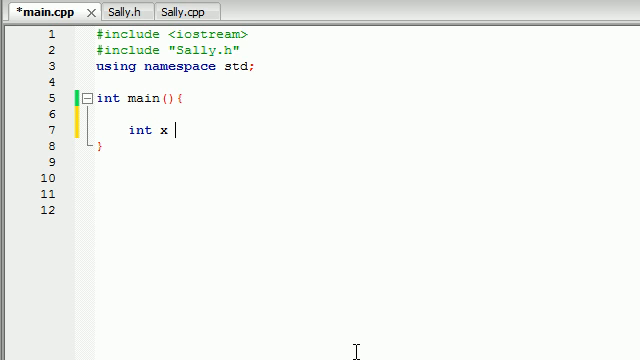
type("= 3;")
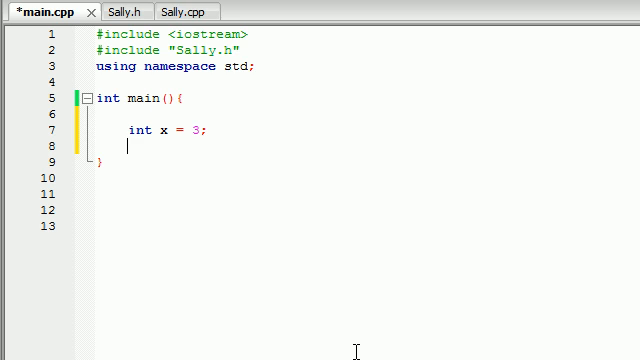
type("x=")
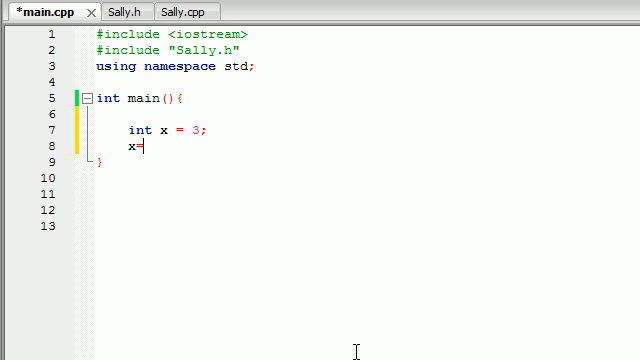
type("5;")
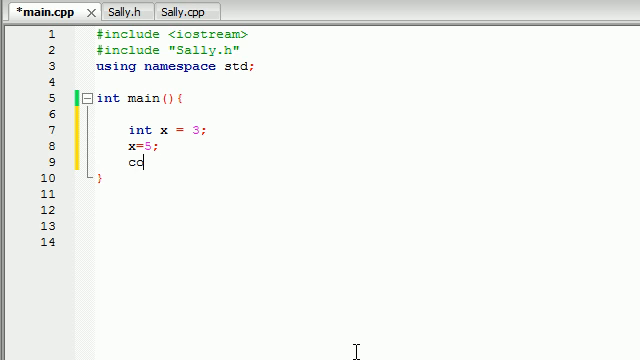
type("ut << x << endl;")
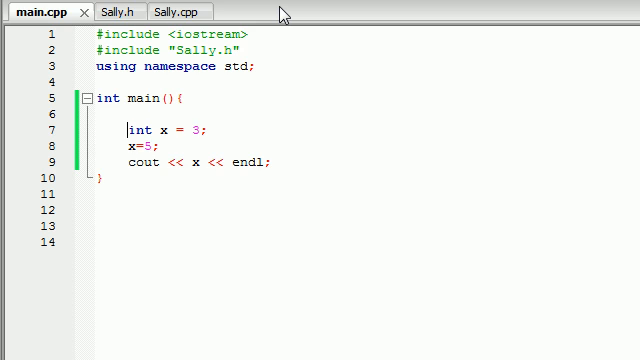
Make x const, build to show the reassignment error, then delete the test lines.
type("const")
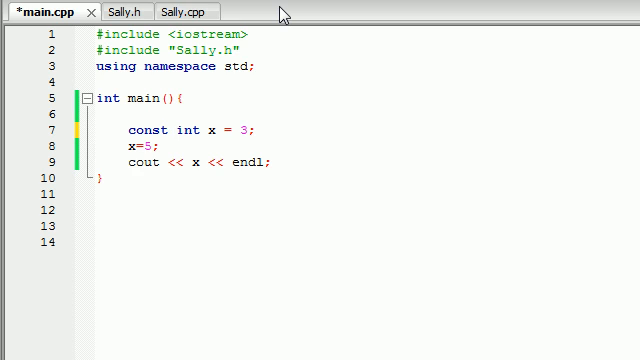
left_click(258, 128)
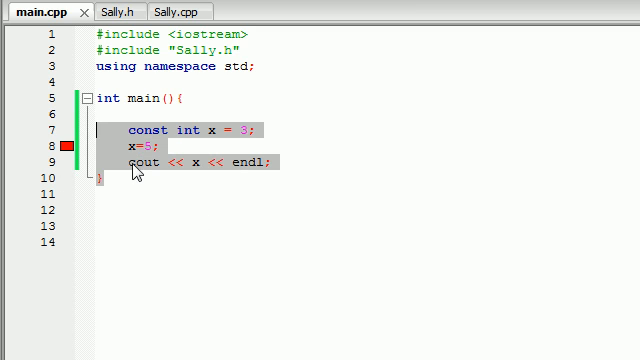
key("Delete")
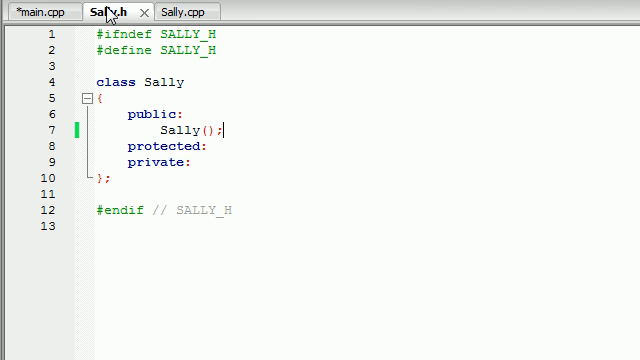
mouse_move(158, 110)
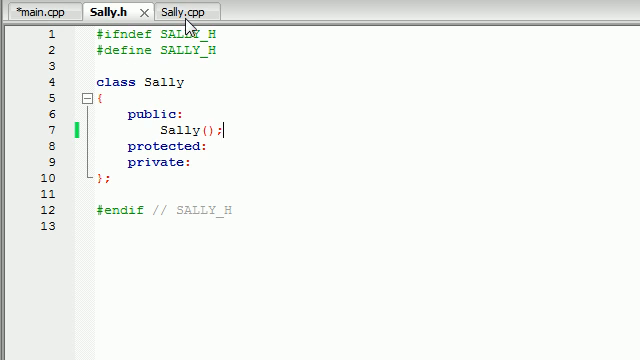
In Sally.cpp, start the void Sally::printShiz() definition below the constructor.
left_click(186, 12)
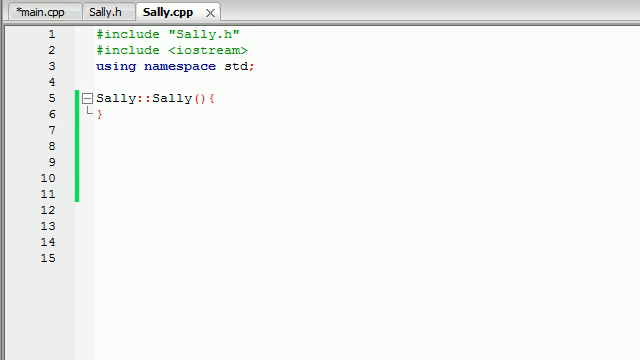
left_click(30, 10)
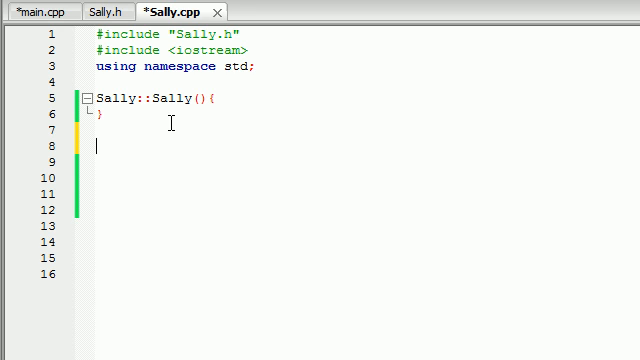
type("void")
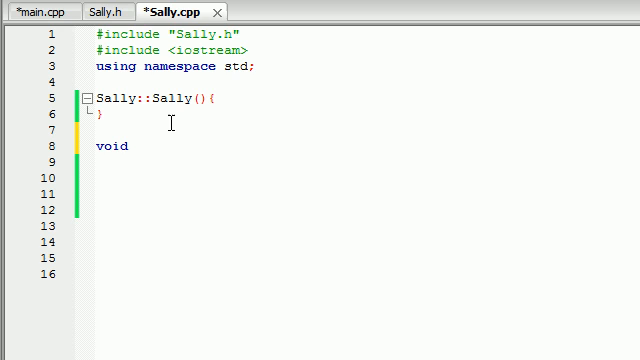
type("Sally::")
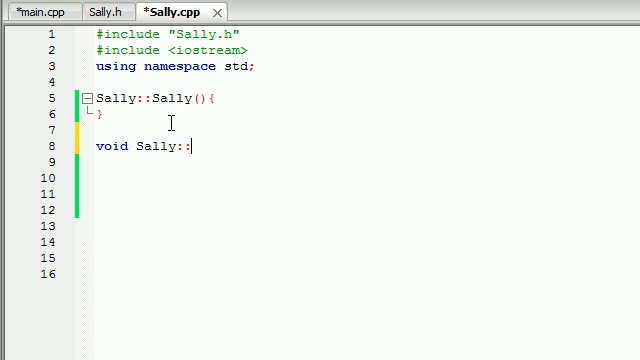
type("print")
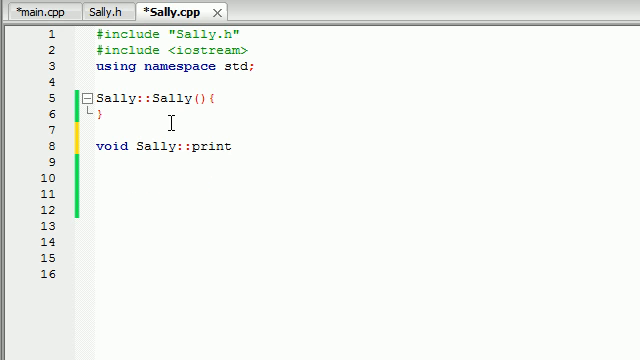
type("Shiz(){}")
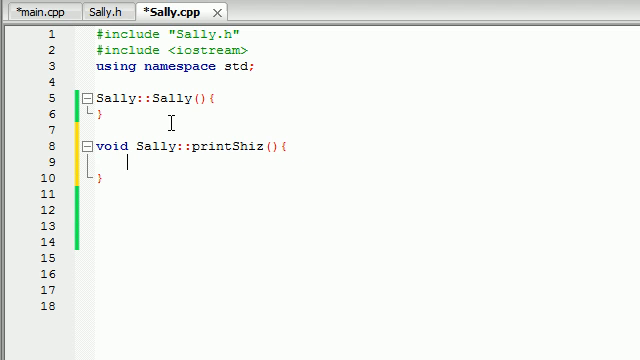
Give printShiz a body that couts "i am a regualr funciton" with endl.
type("cout << \":\"")
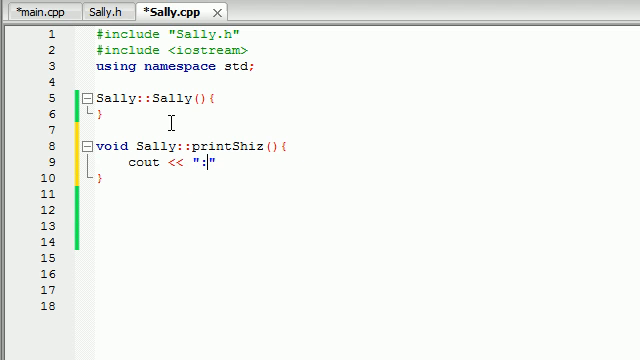
type("i am a r")
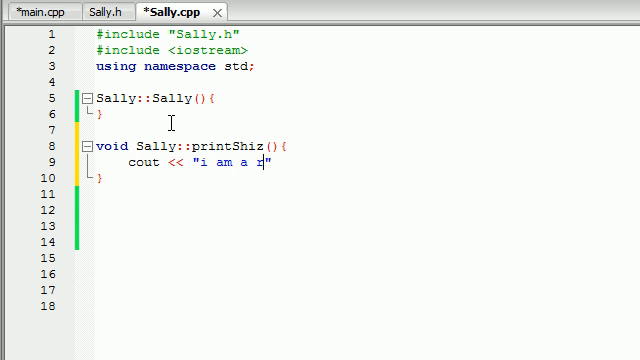
type("egualr funciton")
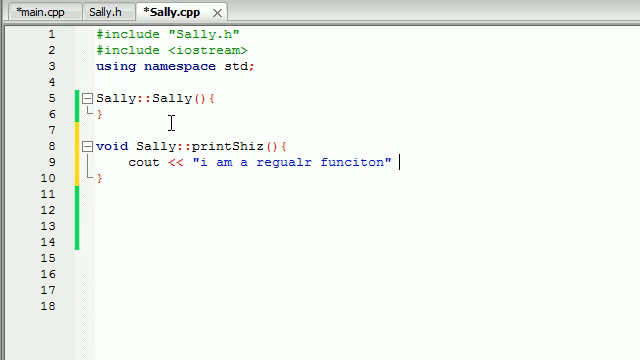
type("<< endl;")
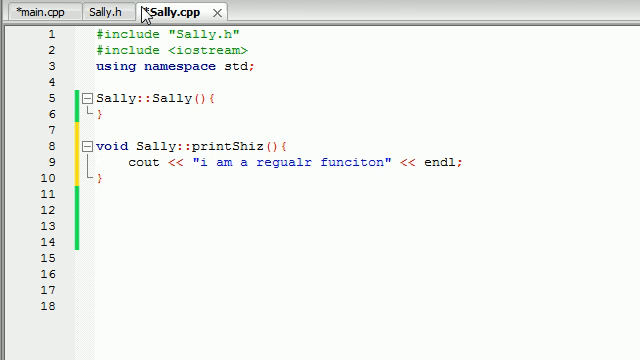
Declare void printShiz(); in Sally.h's public section under the constructor.
left_click(106, 8)
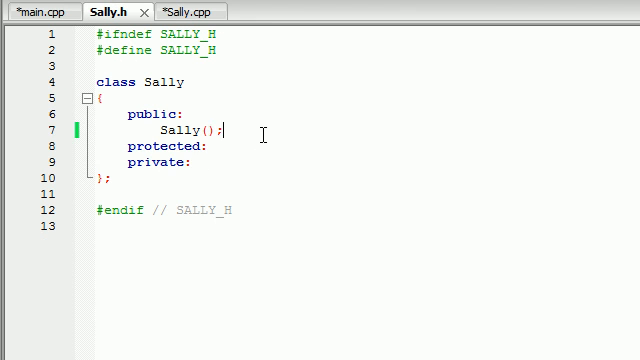
type("void pri")
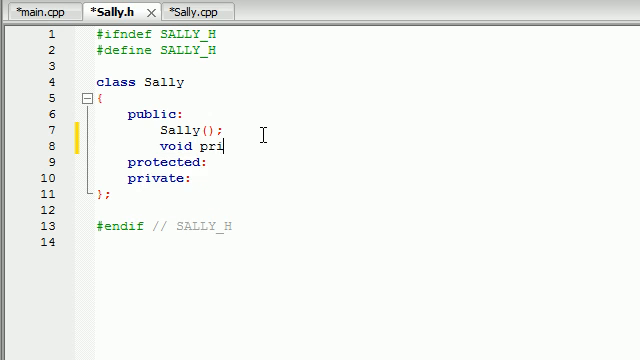
type("ntShiz")
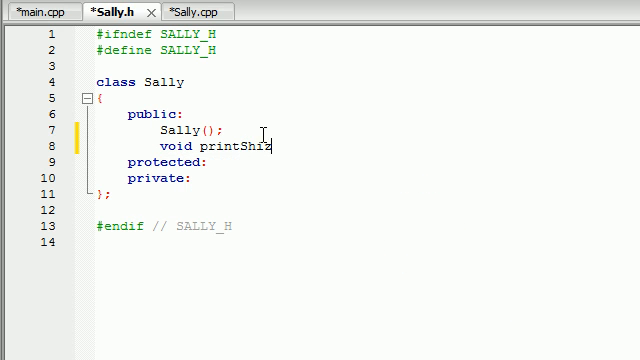
type("();")
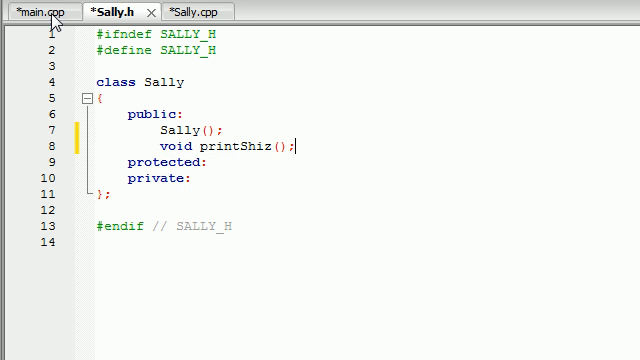
In main, create Sally salObj and call salObj.printShiz(), then save all files.
left_click(36, 12)
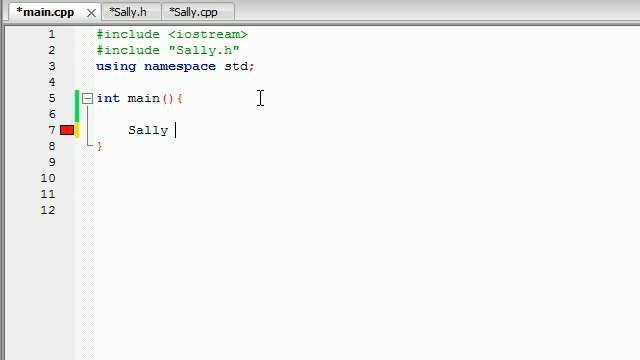
type("salObj")
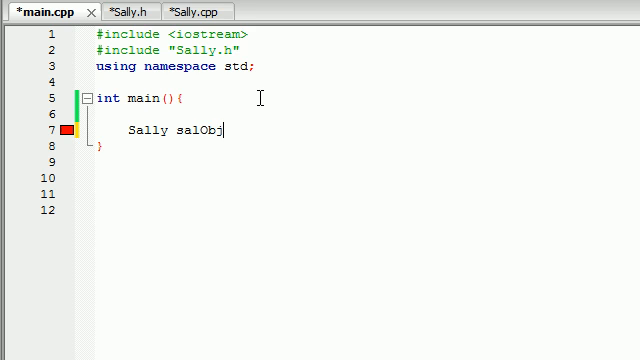
type(";")
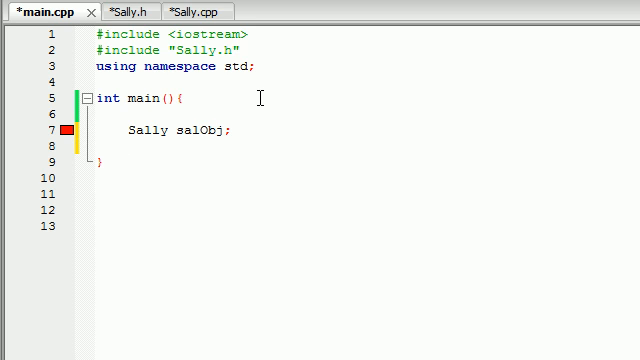
type("salOb")
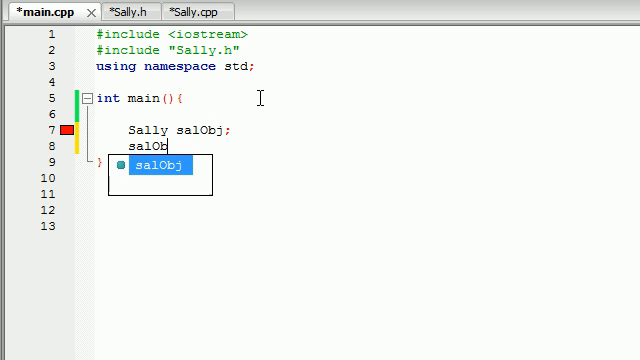
type("j.printShiz();")
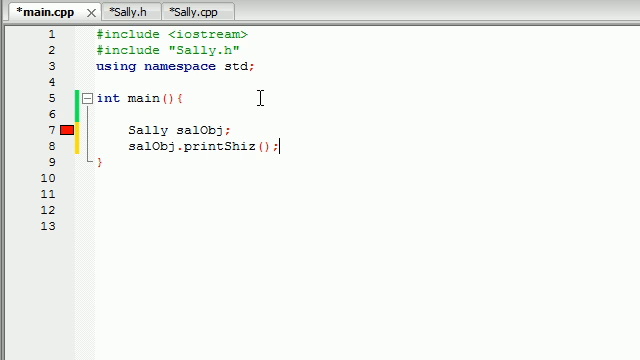
key("ctrl+s")
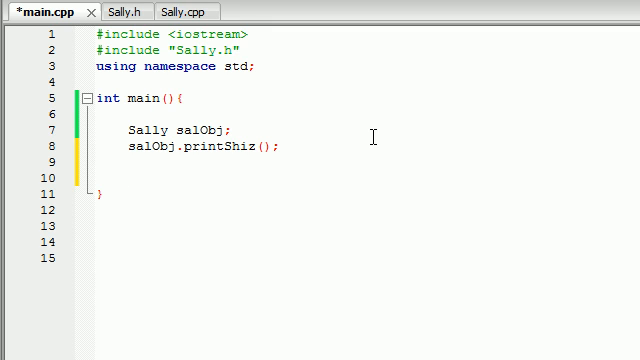
Declare const Sally constObj; in main.
type("const")
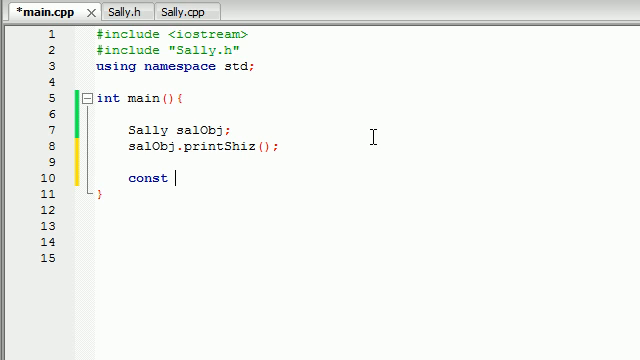
type("Sal")
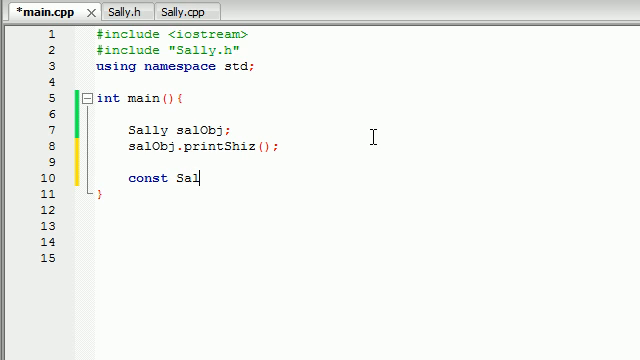
type("ly")
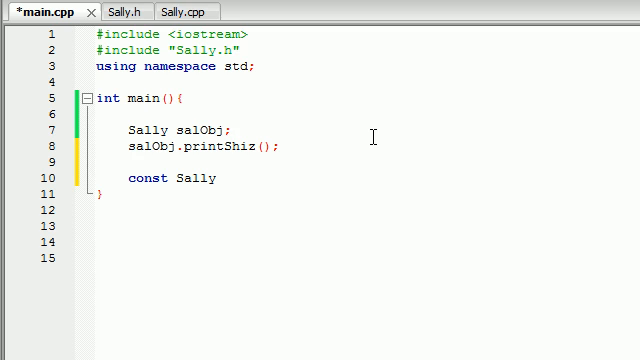
type("const")
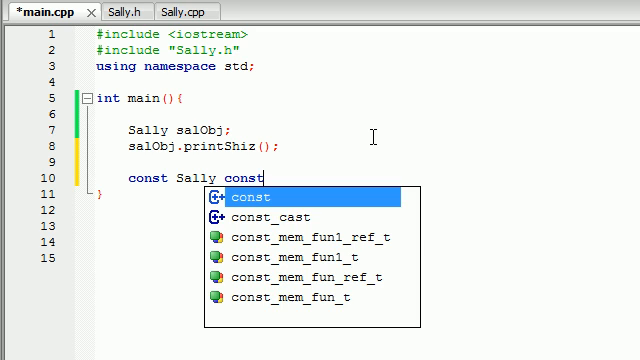
type("Obj")
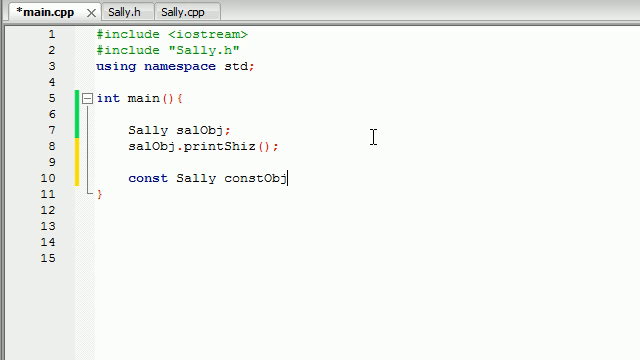
type(";")
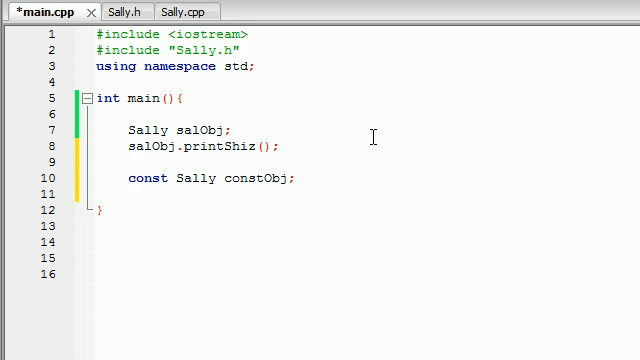
Call constObj.printShiz(); and save main.cpp.
type("constObj")
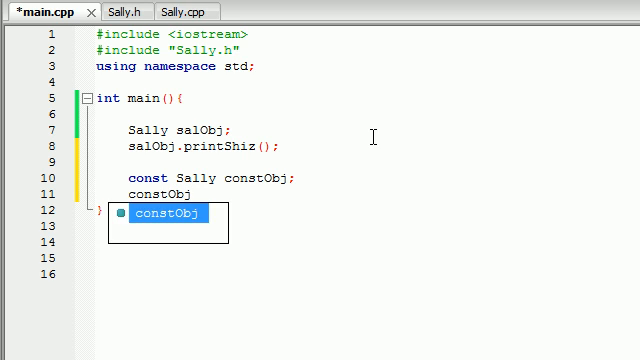
type(".printShiz")
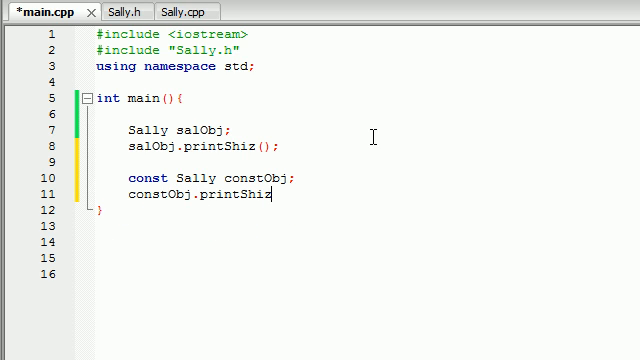
type("();")
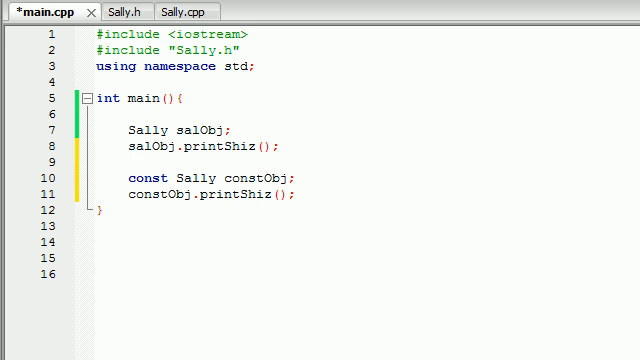
key("ctrl+s")
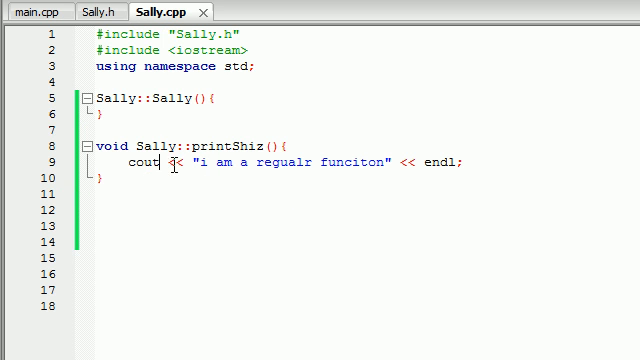
In Sally.cpp, start the void Sally::printShiz2() const definition below printShiz.
left_click(44, 12)
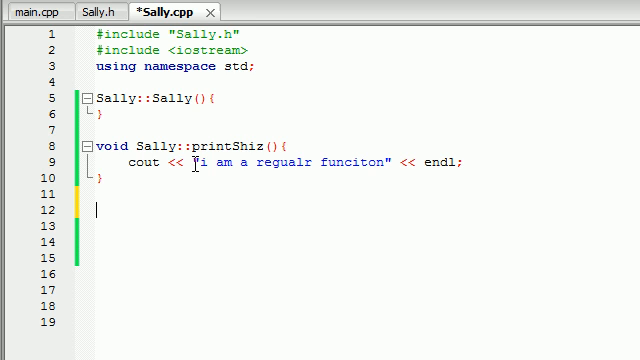
type("void Sally::")
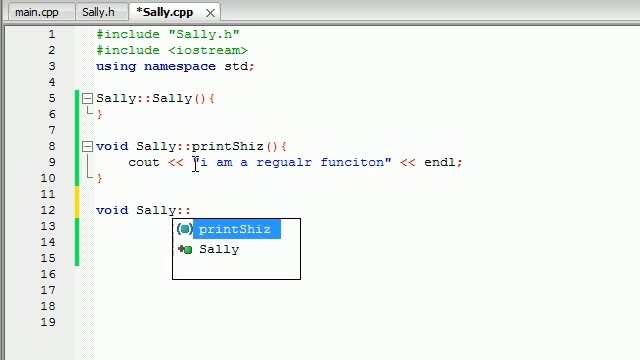
type("printShiz2")
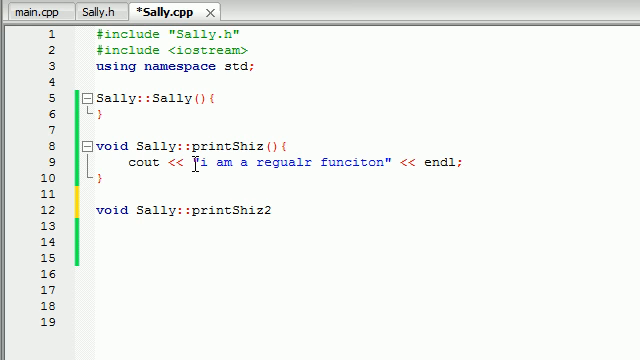
left_click(278, 212)
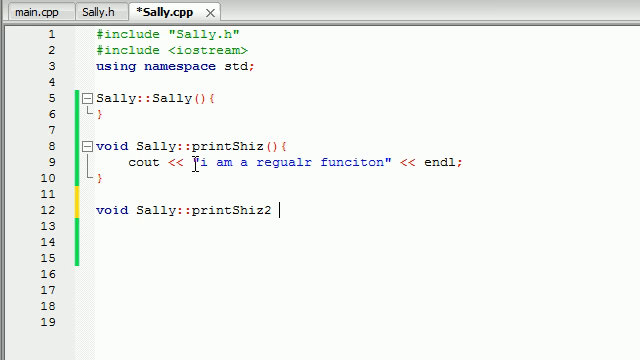
type("()")
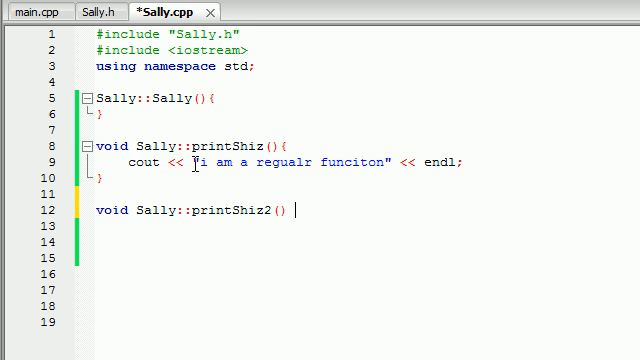
type("c")
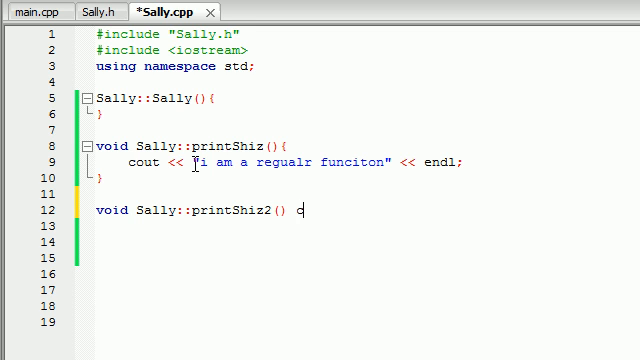
type("onst{")
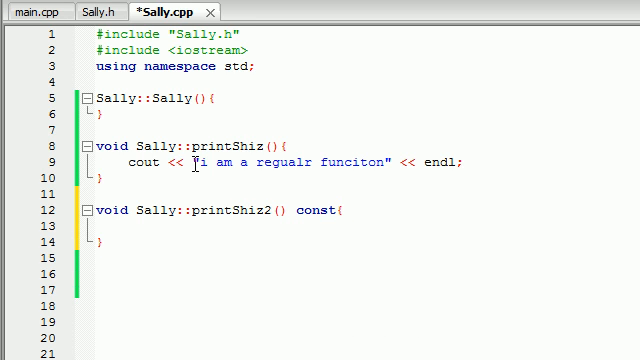
Give printShiz2 a body that couts "i am the constant funciton" with endl.
type("cout << \"\"")
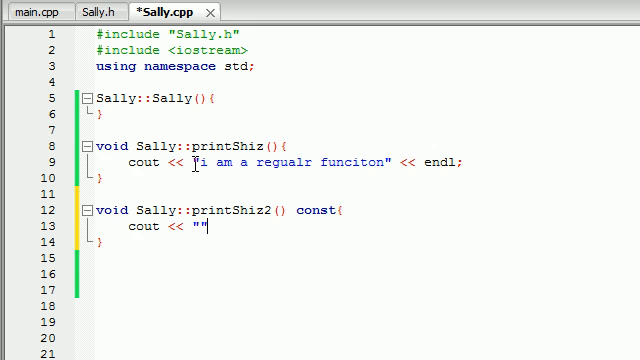
type("i am the cons")
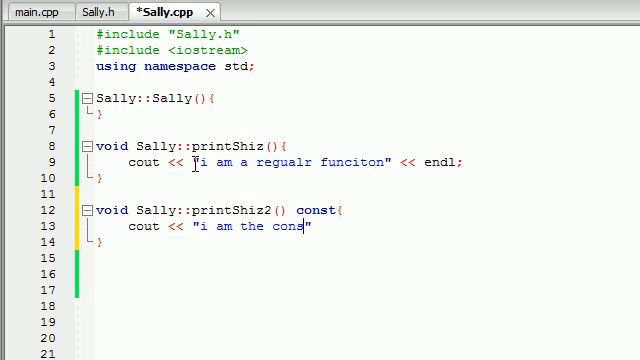
type("tant funciton\"")
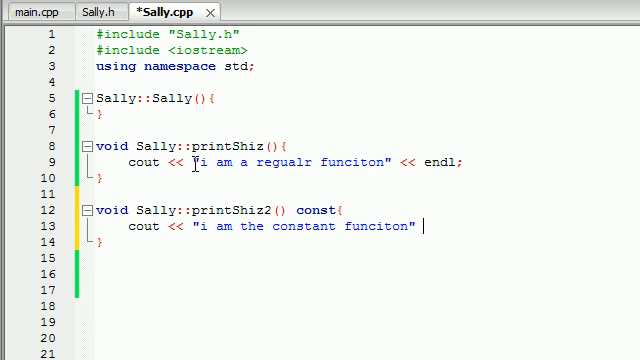
type("<< endl;")
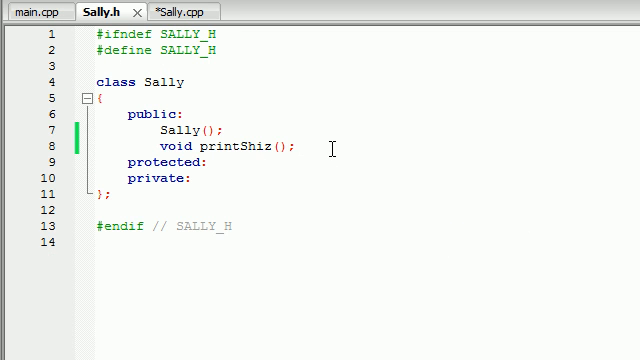
Declare void printShiz2() const; in Sally.h beneath printShiz.
key("Enter")
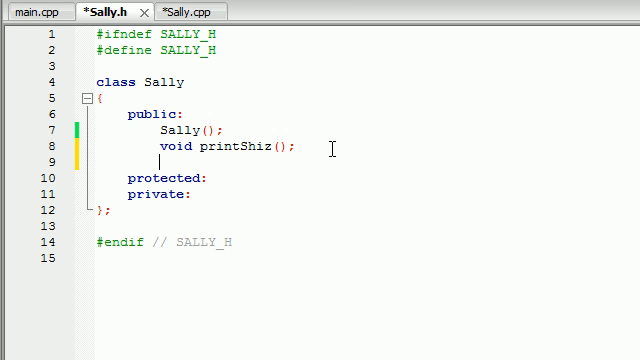
type("void")
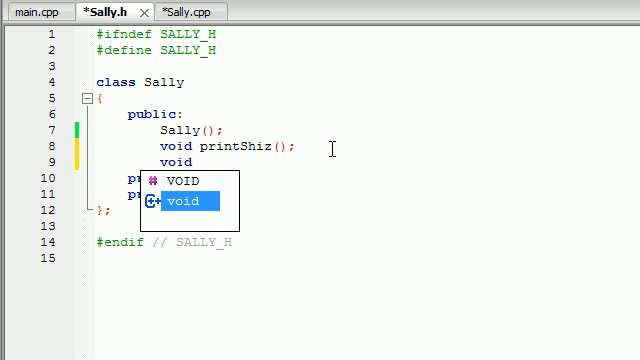
type("p")
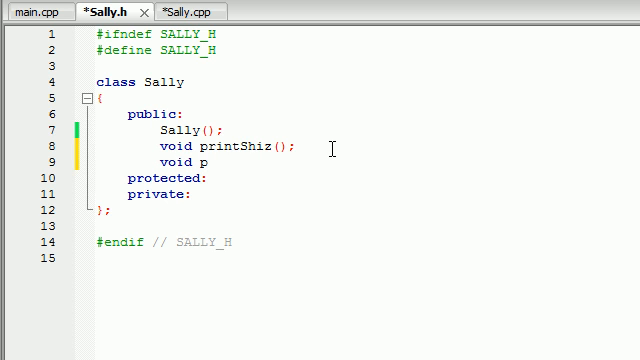
type("rintShiz")
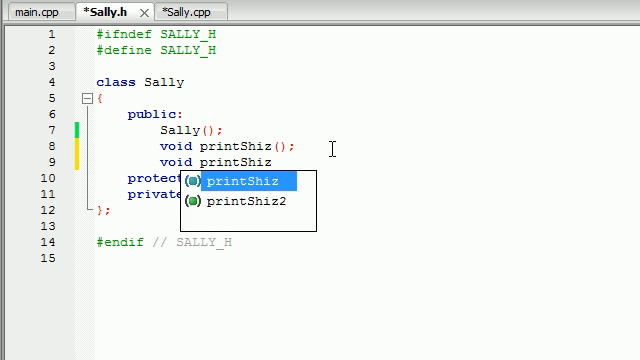
double_click(232, 204)
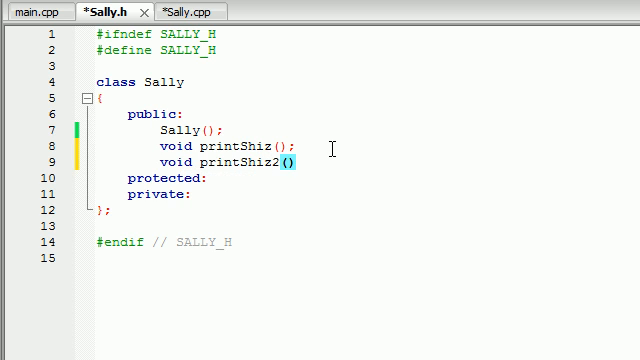
type("const;")
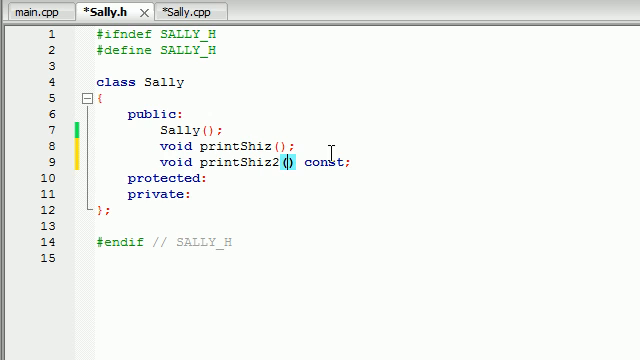
left_click(40, 8)
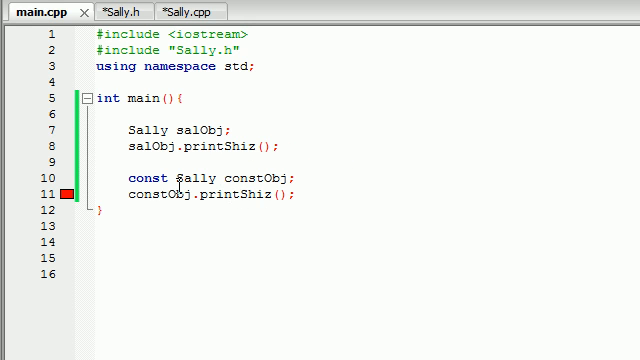
Change constObj.printShiz() to constObj.printShiz2() in main.
type("2() const{")
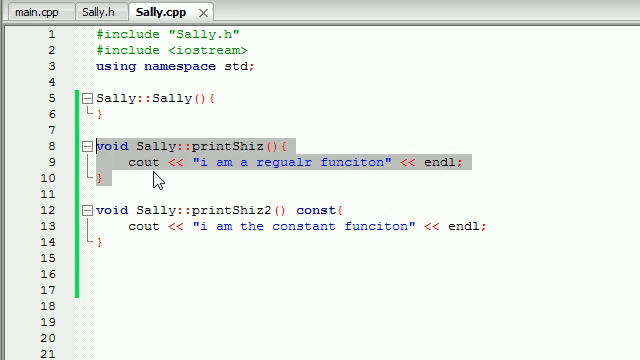
Compare the printShiz and printShiz2 definitions in Sally.cpp, then return to main.cpp.
left_click(36, 8)
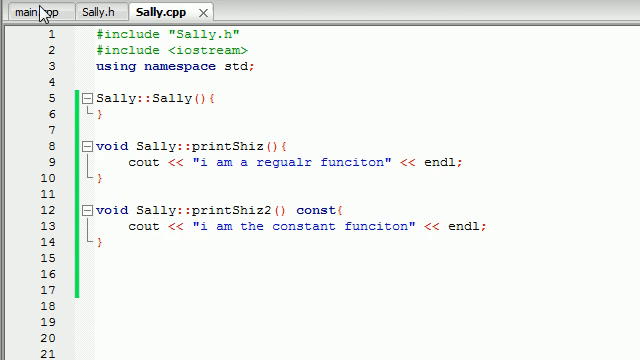
left_click(24, 12)
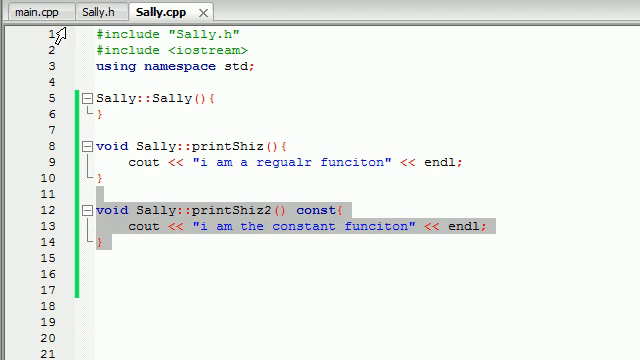
left_click(40, 12)
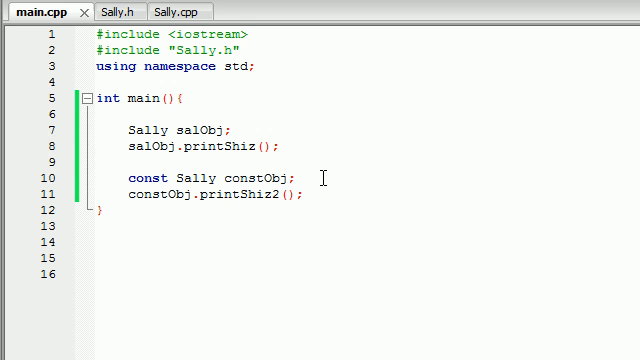
left_click(298, 180)
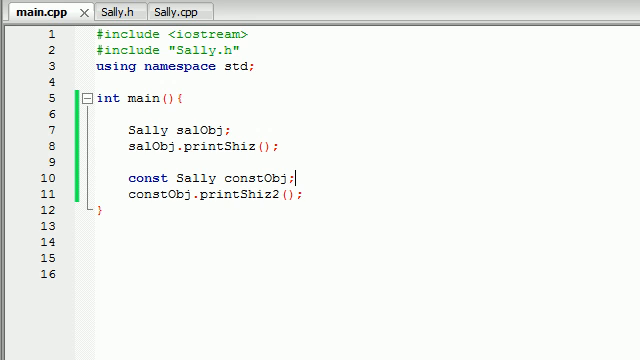